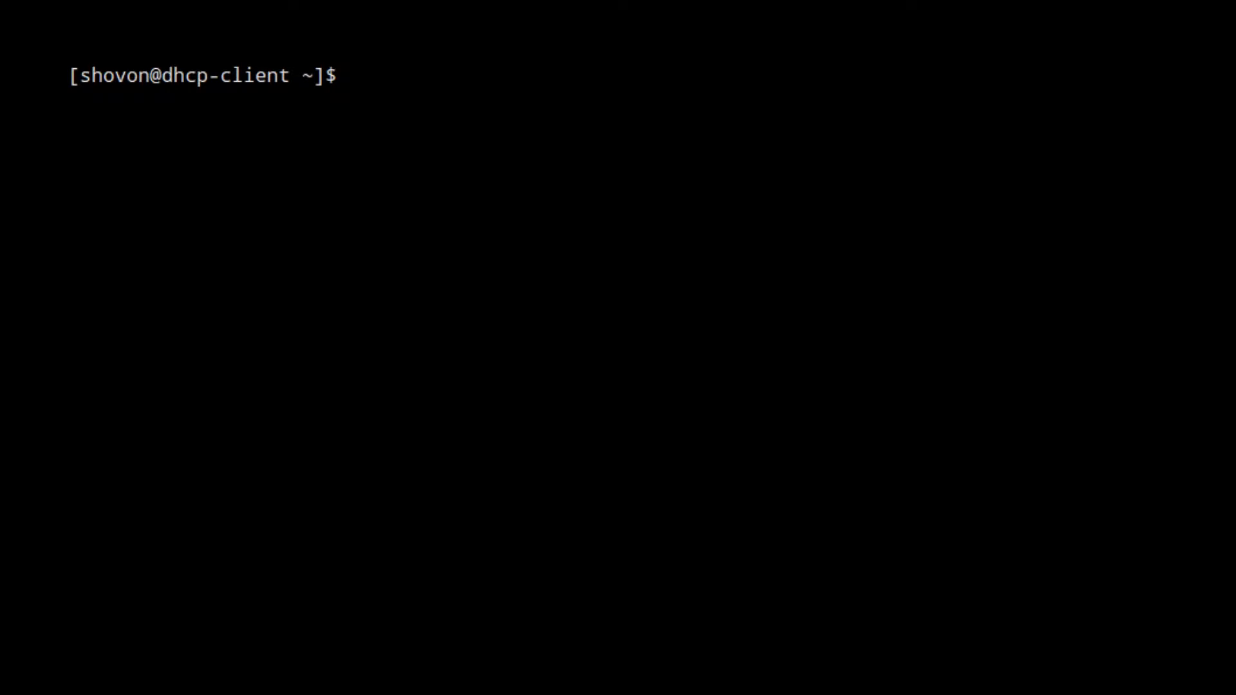
Step: Compose the command sftp test@localhost at the shell prompt without running it
{"action": "type", "text": "sftp test@localhost"}
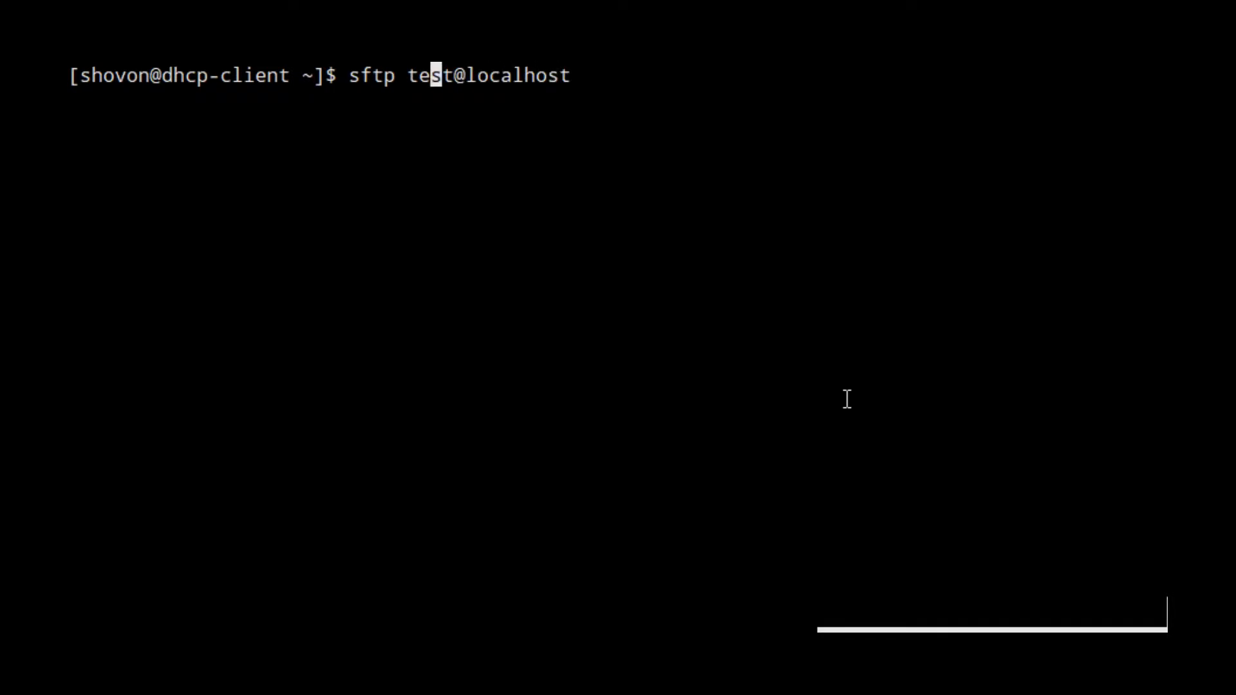
Step: Add the -l 1024 bandwidth limit to the sftp command and run it
{"action": "type", "text": "-l"}
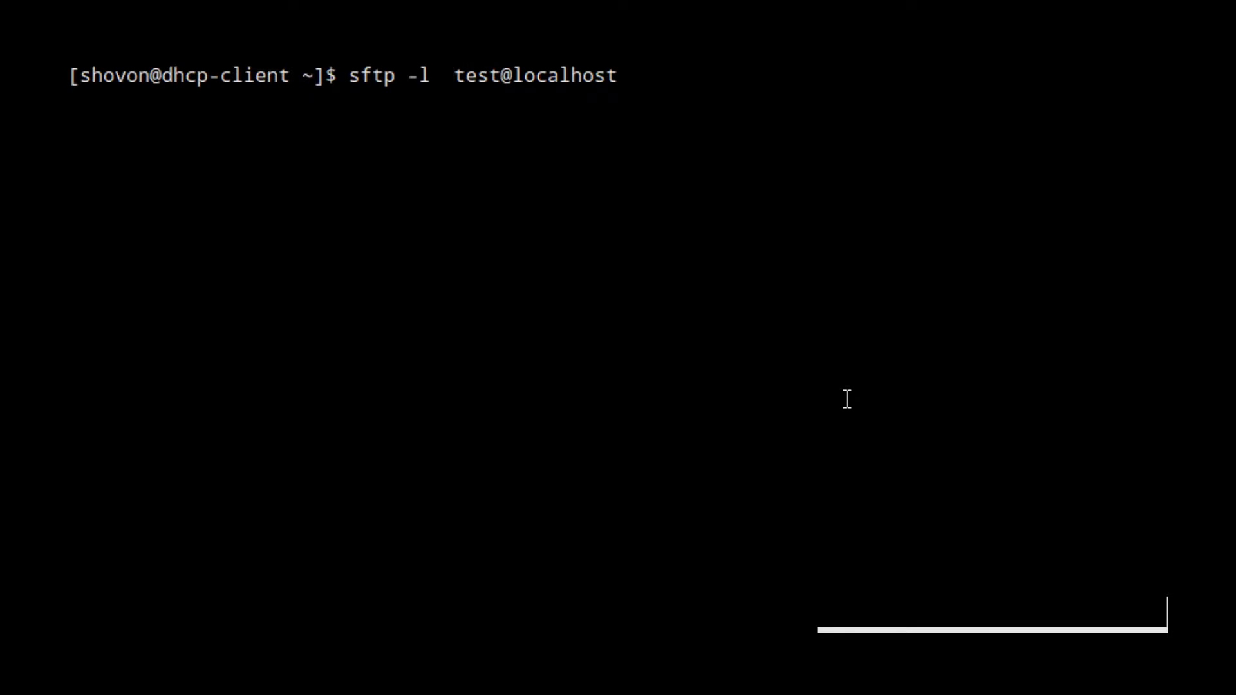
{"action": "type", "text": "1"}
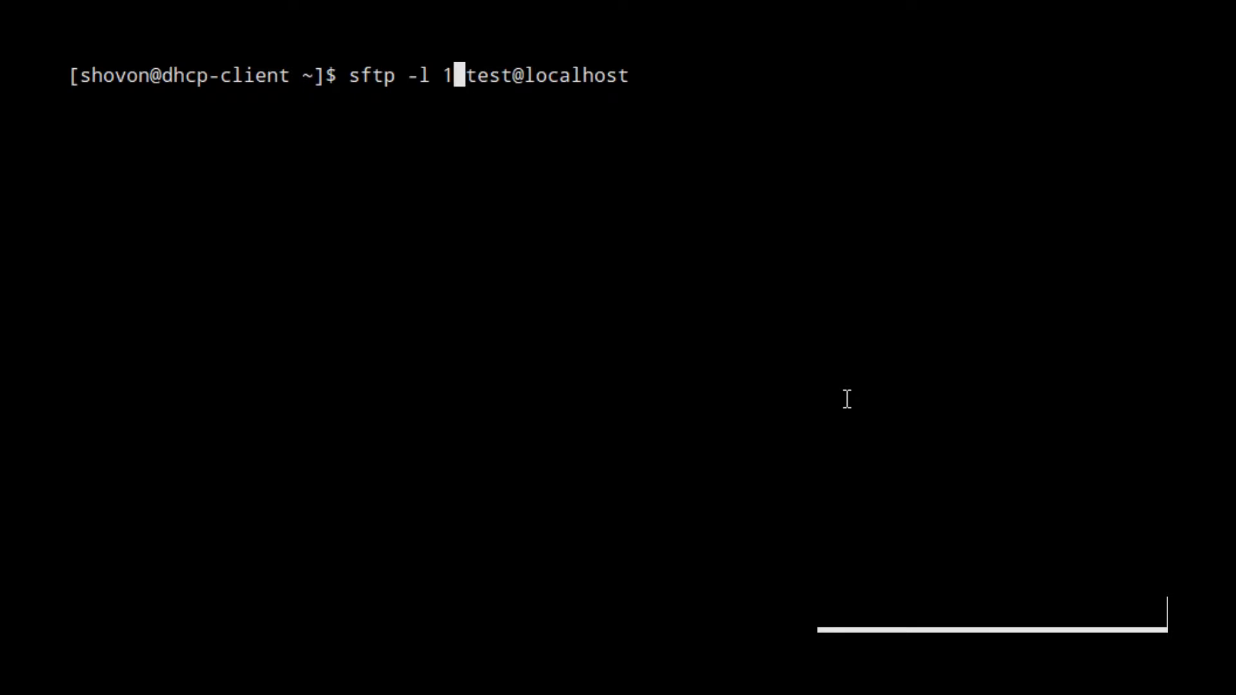
{"action": "type", "text": "024"}
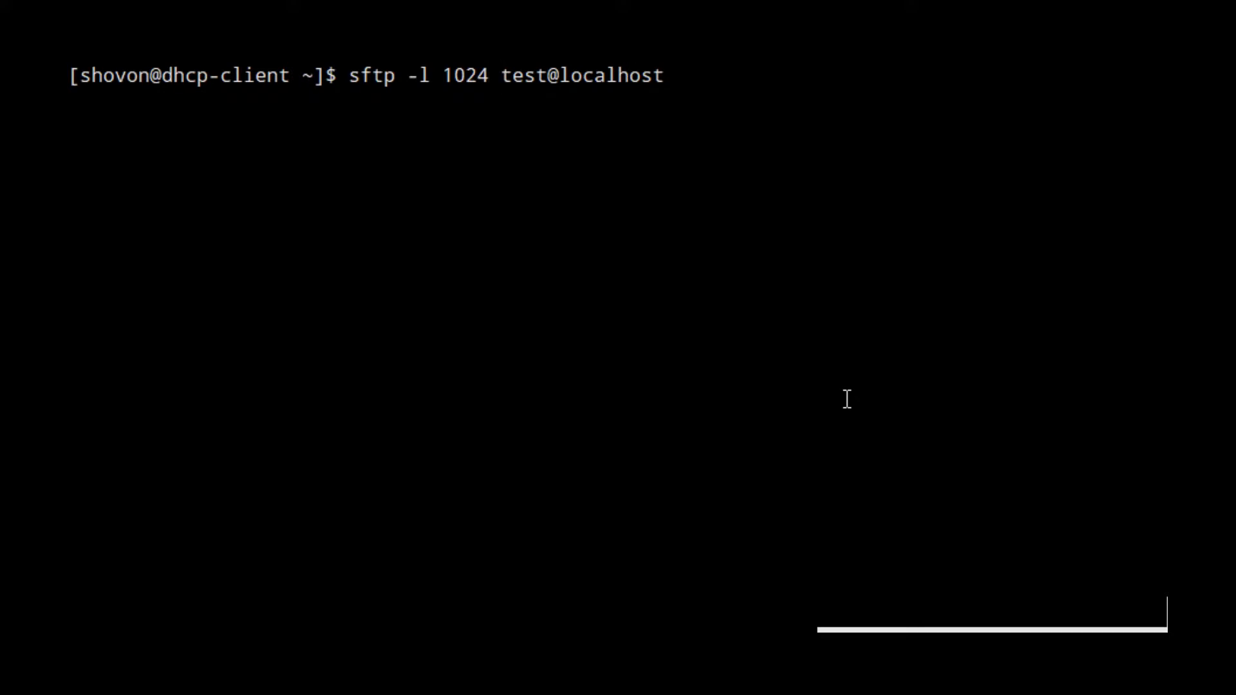
{"action": "mouse_move", "coordinate": [491, 75]}
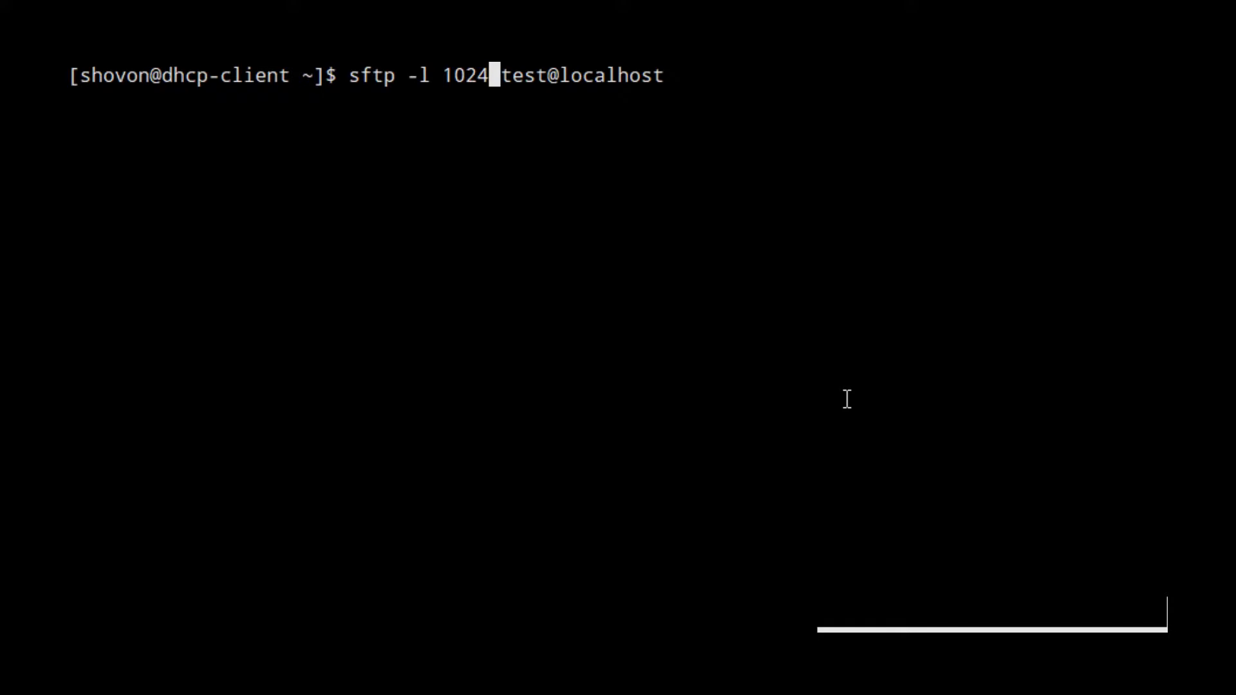
{"action": "key", "text": "Return"}
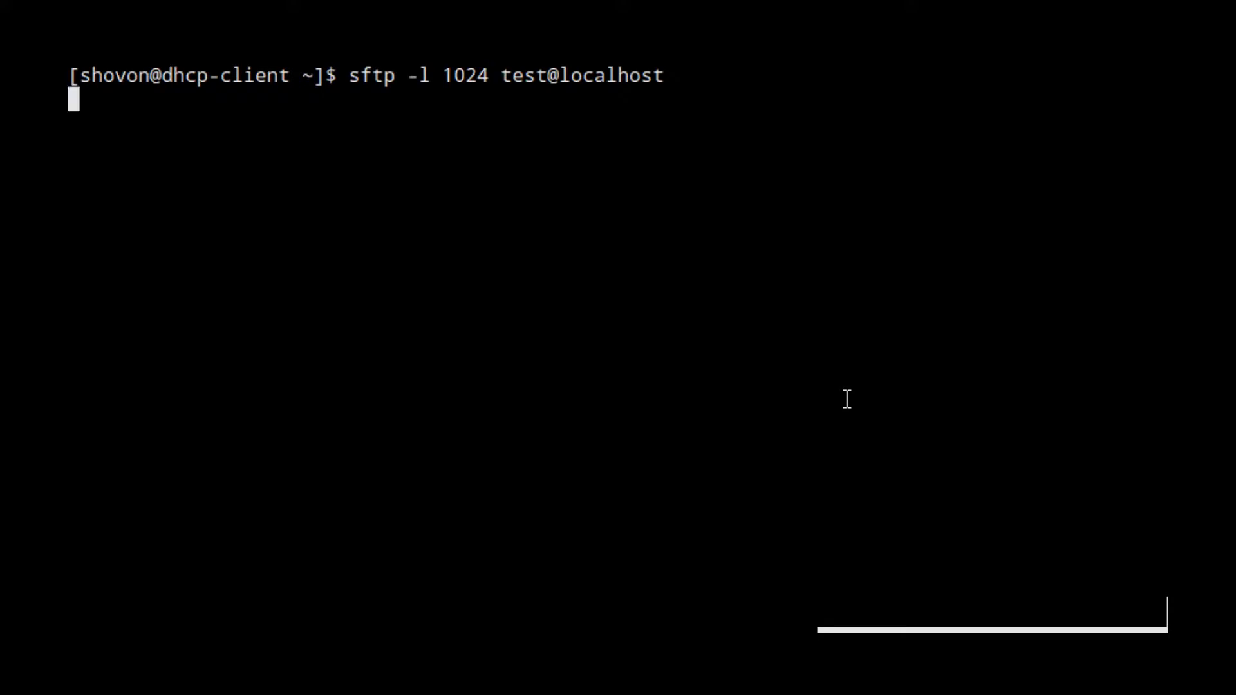
Step: Clear the screen and list the remote /boot directory with ls -lh
{"action": "key", "text": "Return"}
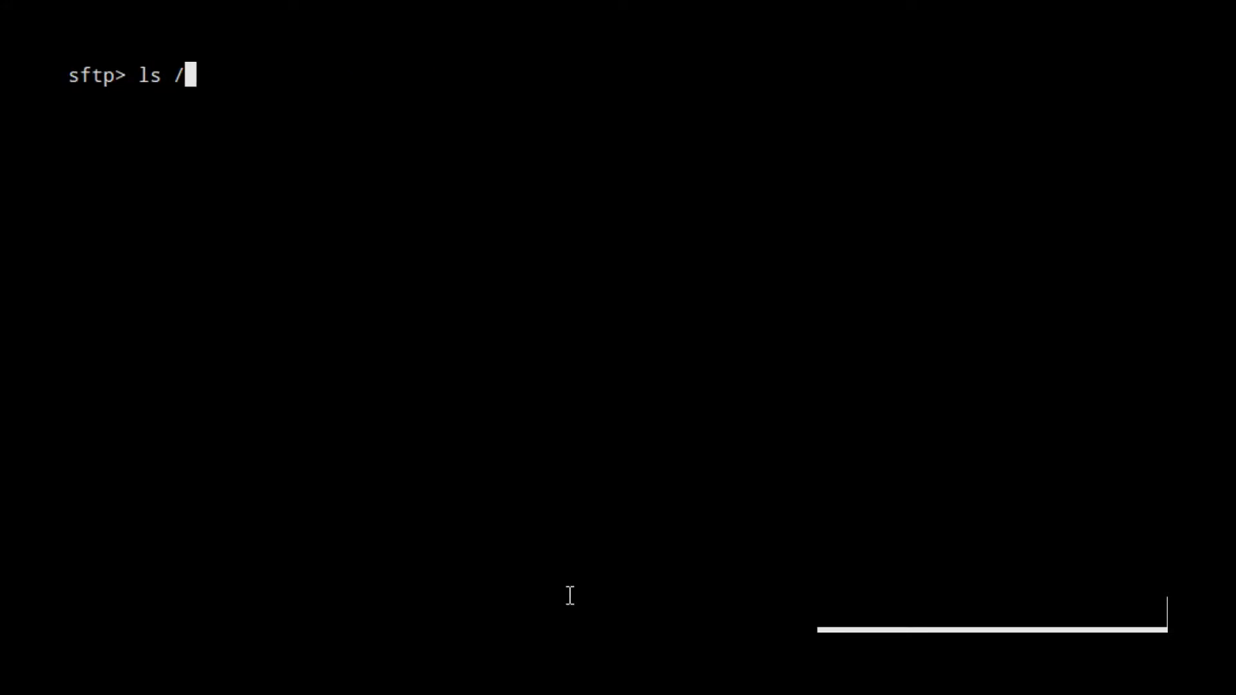
{"action": "type", "text": "bo"}
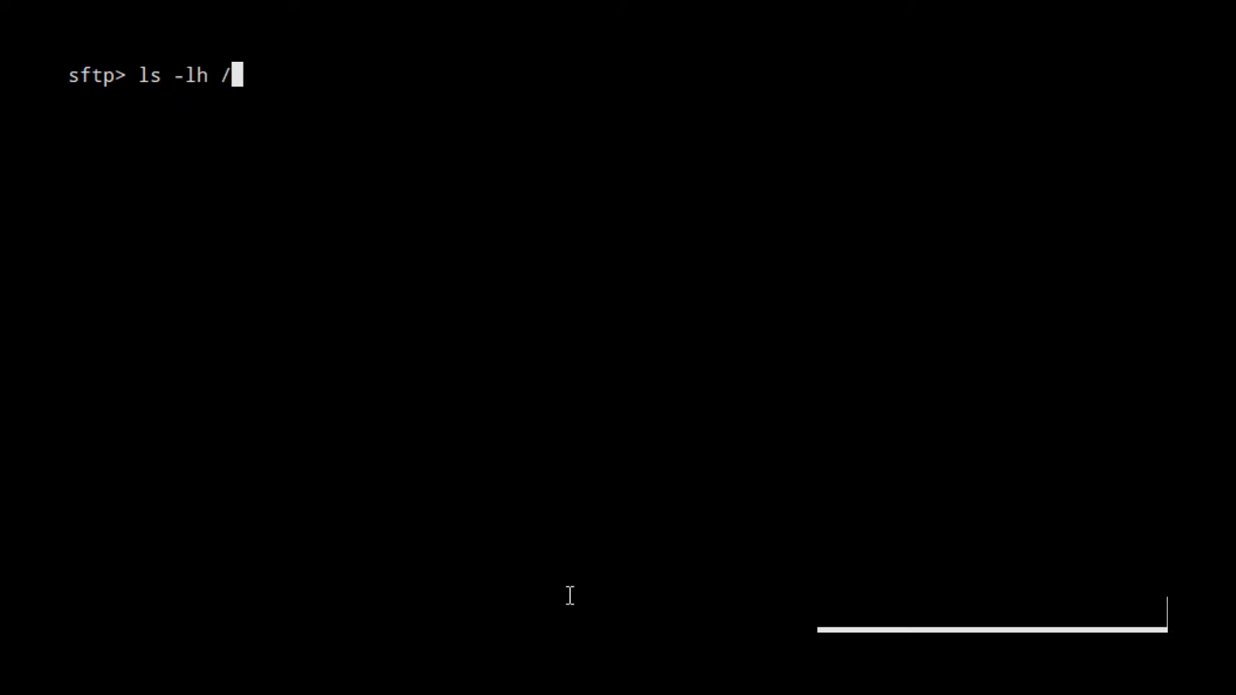
{"action": "key", "text": "Return"}
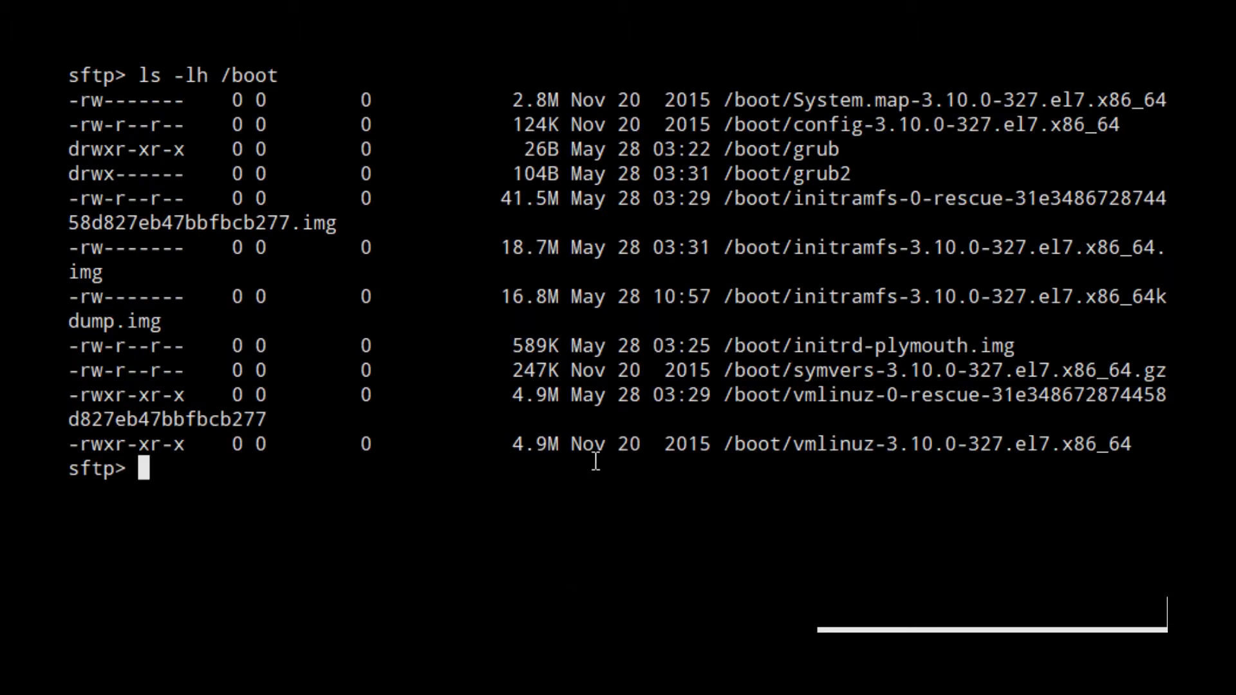
{"action": "mouse_move", "coordinate": [749, 446]}
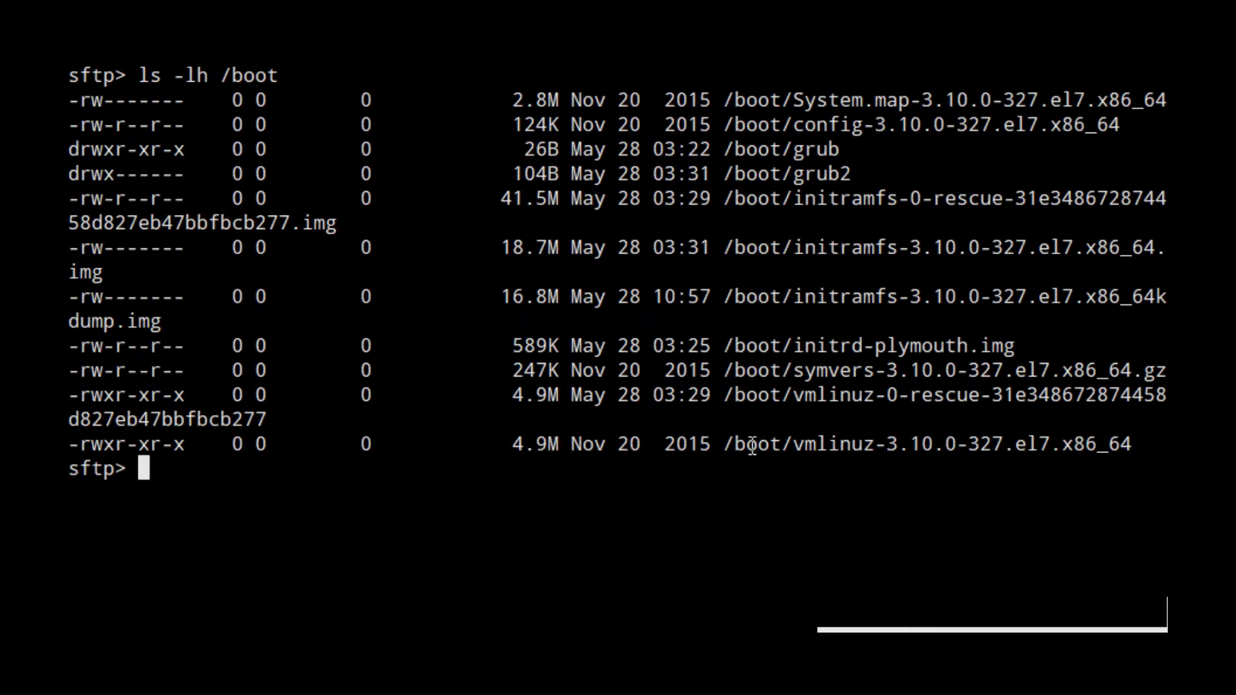
Step: Run get /boot/vmlinuz-3.10.0-327.el7.x86_64 to download the kernel file
{"action": "double_click", "coordinate": [922, 443]}
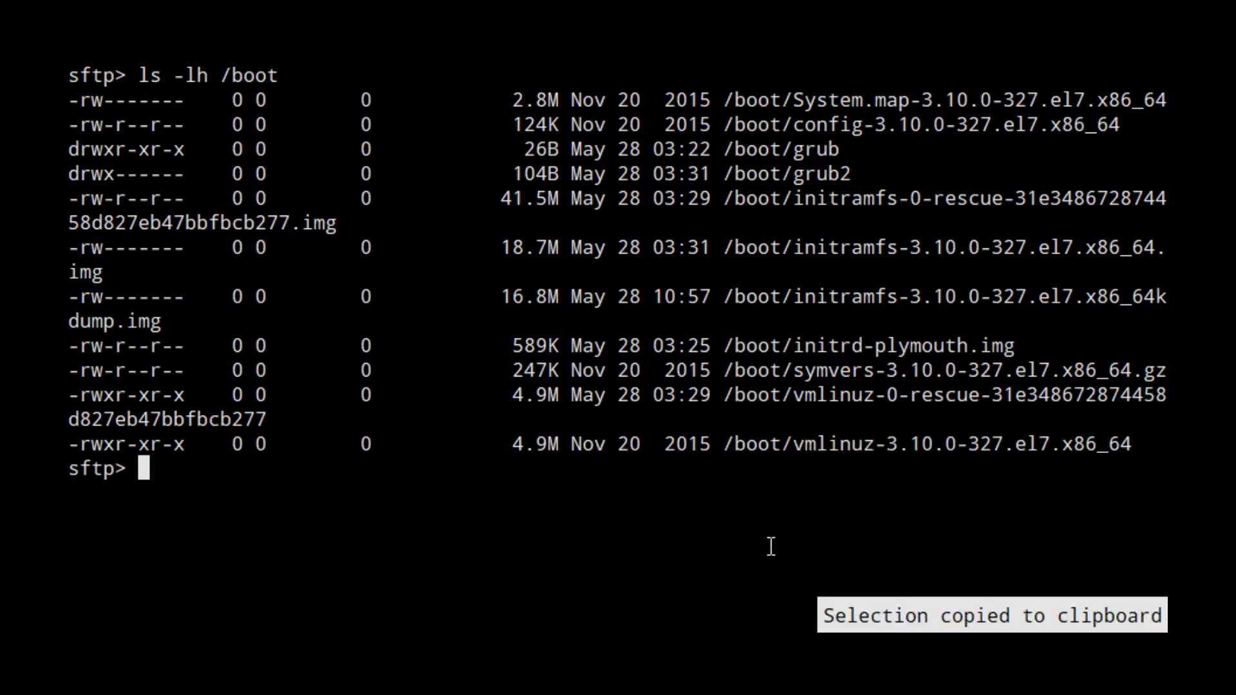
{"action": "type", "text": "get"}
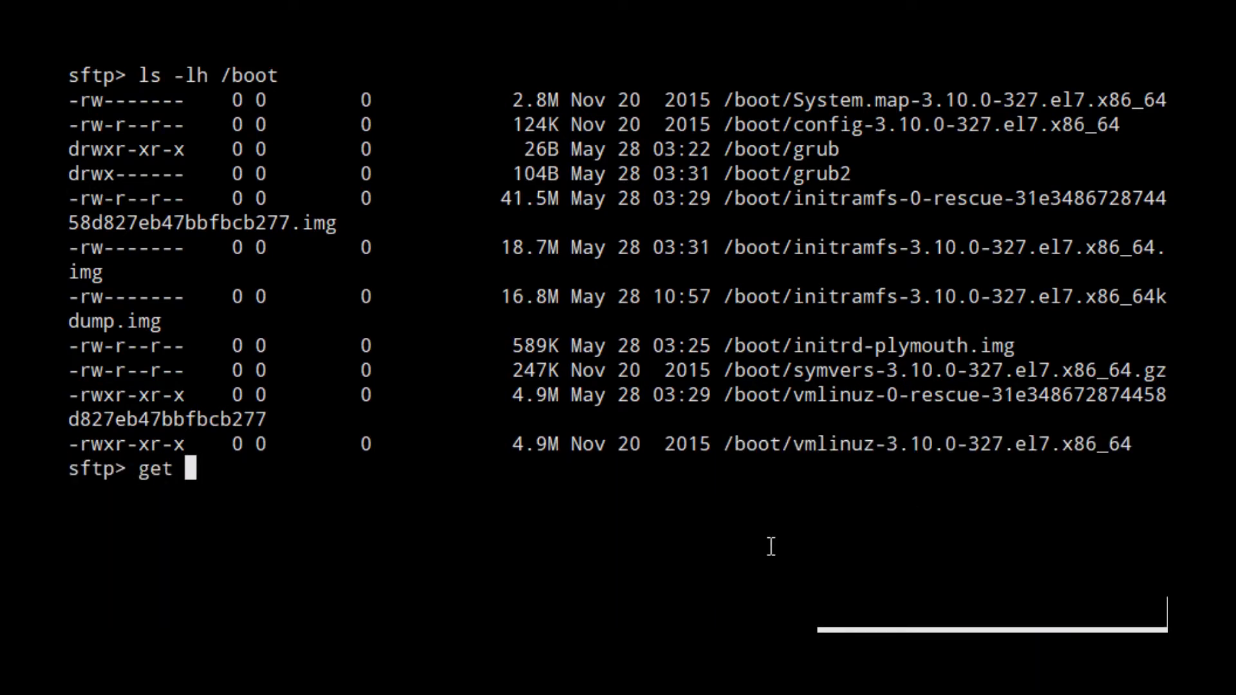
{"action": "type", "text": "/boot/vmlinuz-3.10.0-327.el7.x86_64"}
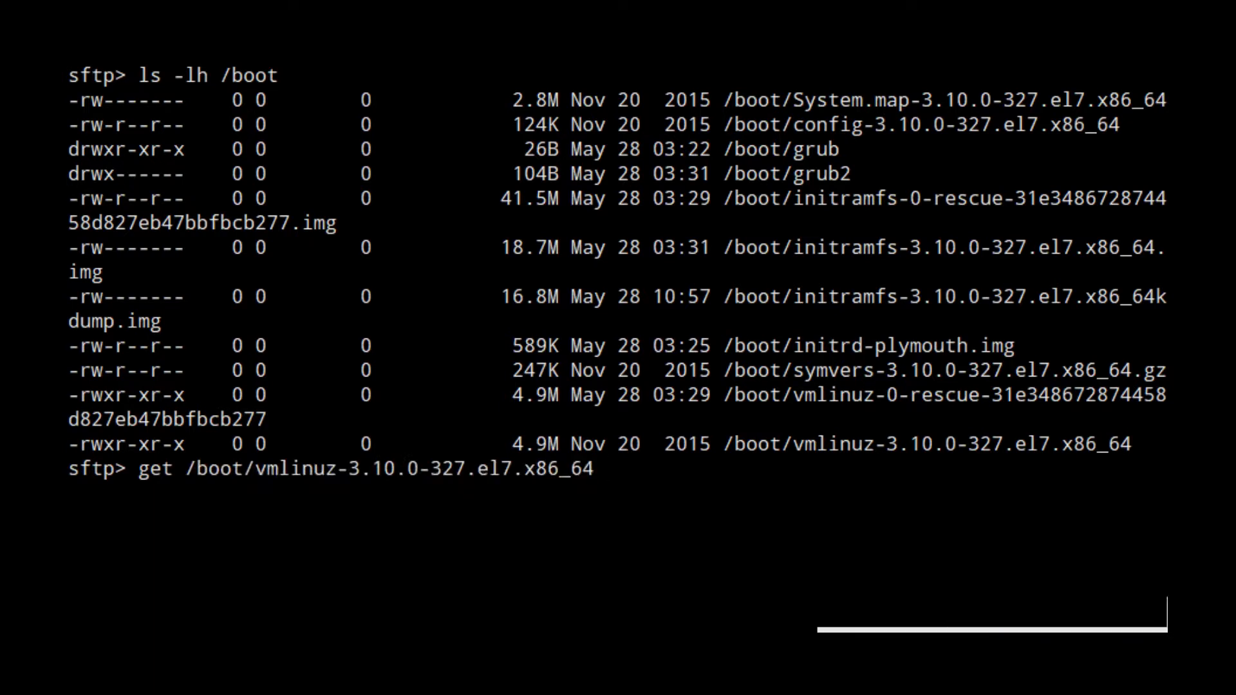
{"action": "key", "text": "Return"}
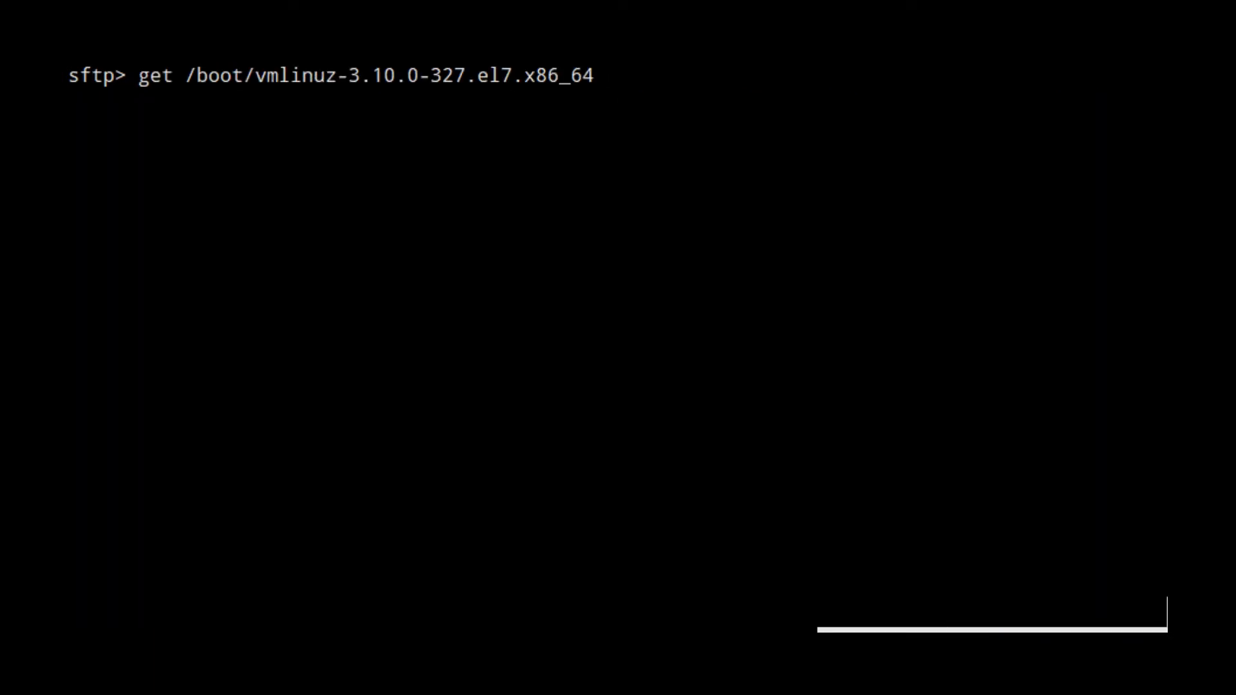
{"action": "key", "text": "Return"}
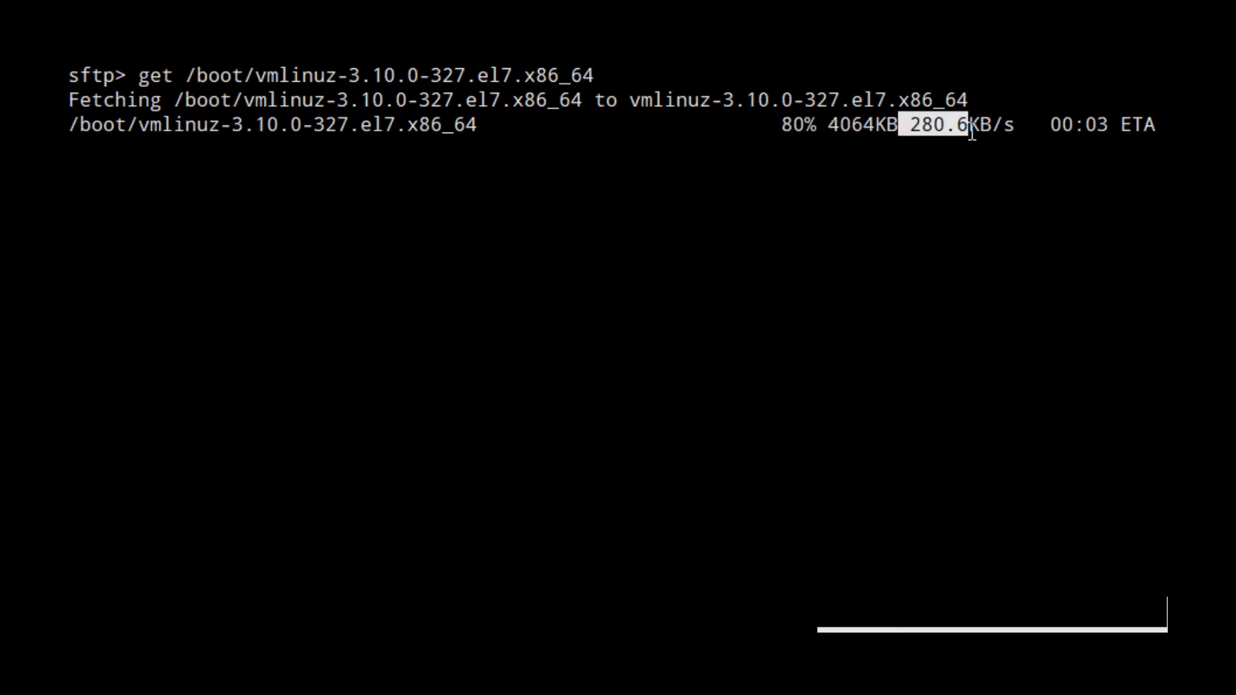
{"action": "mouse_move", "coordinate": [916, 299]}
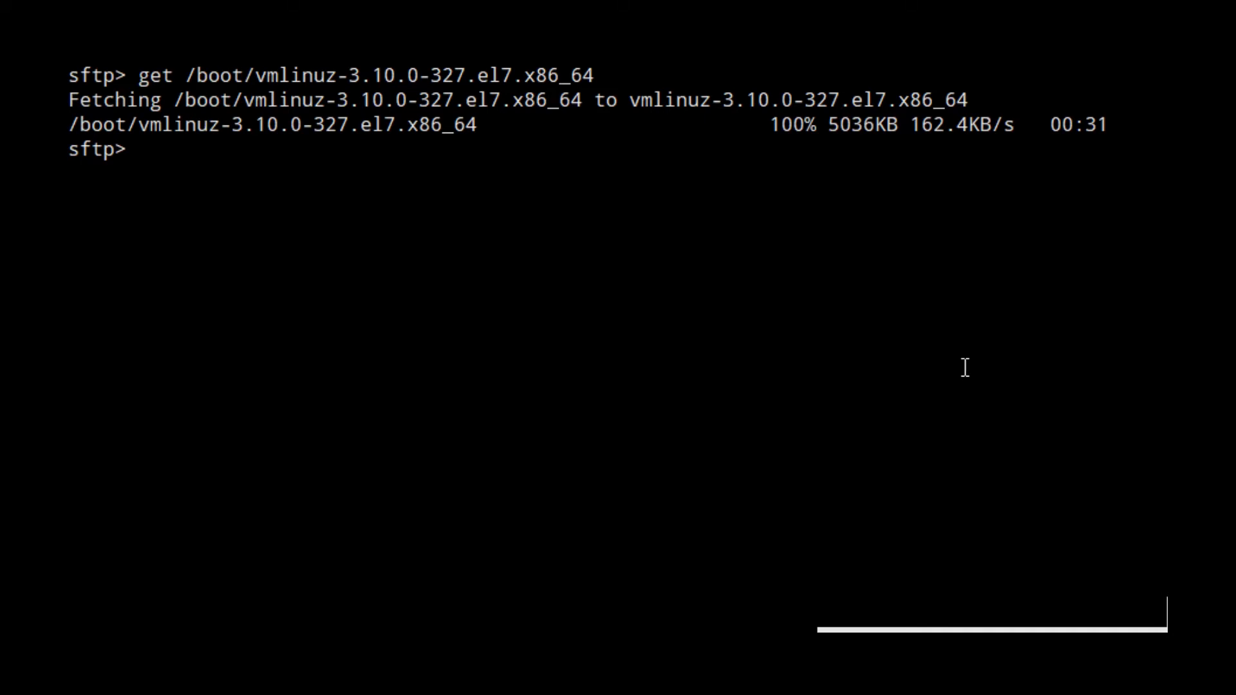
Step: Run put vmlinuz-3.10.0-327.el7.x86_64 to upload the kernel to /home/test
{"action": "type", "text": "p"}
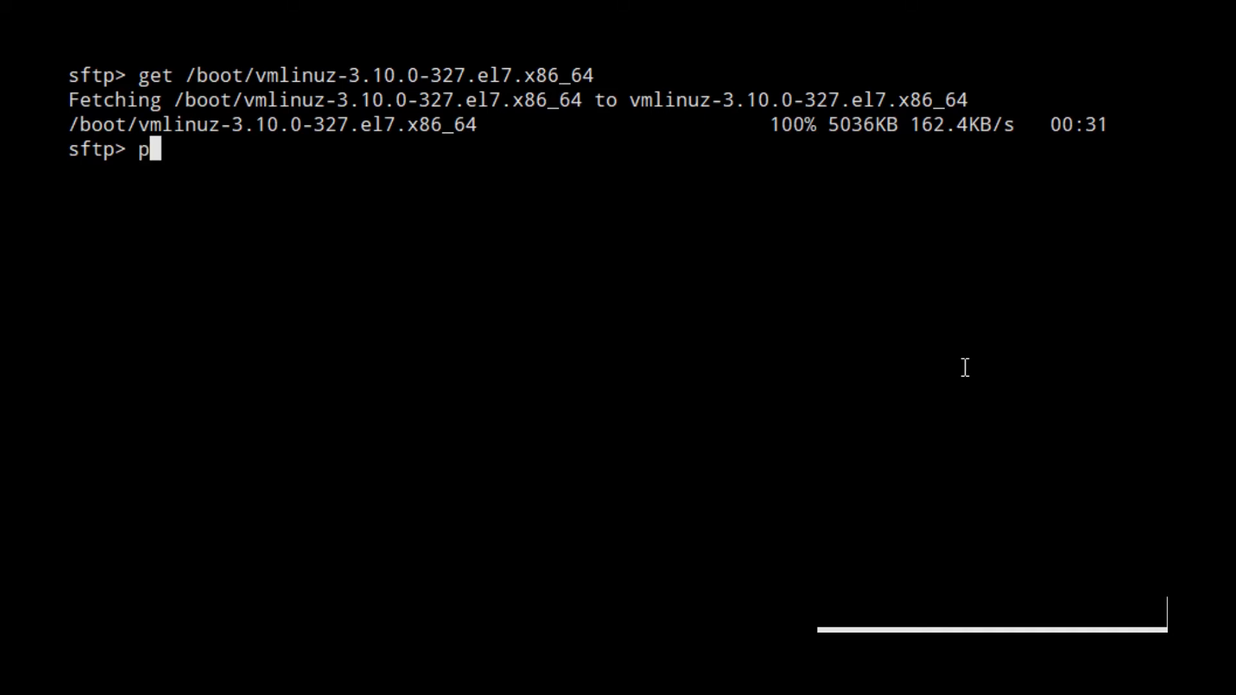
{"action": "type", "text": "ut vmlinuz-3.10.0-327.el7.x86_64"}
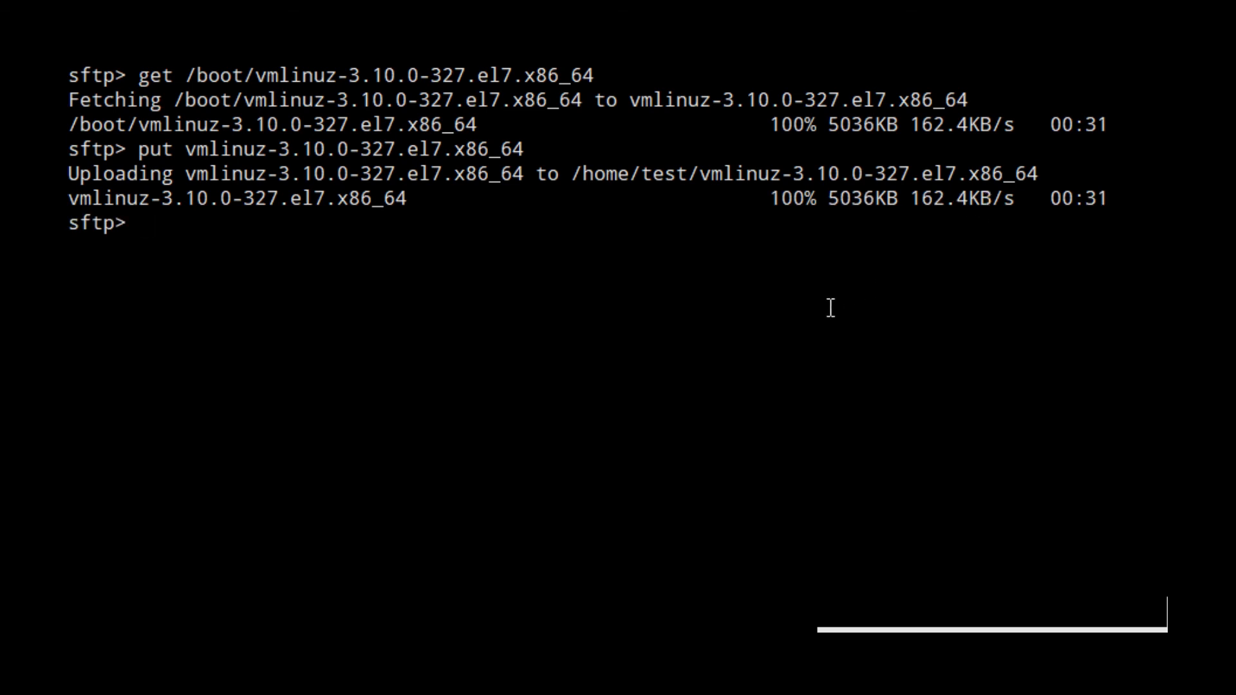
{"action": "mouse_move", "coordinate": [652, 387]}
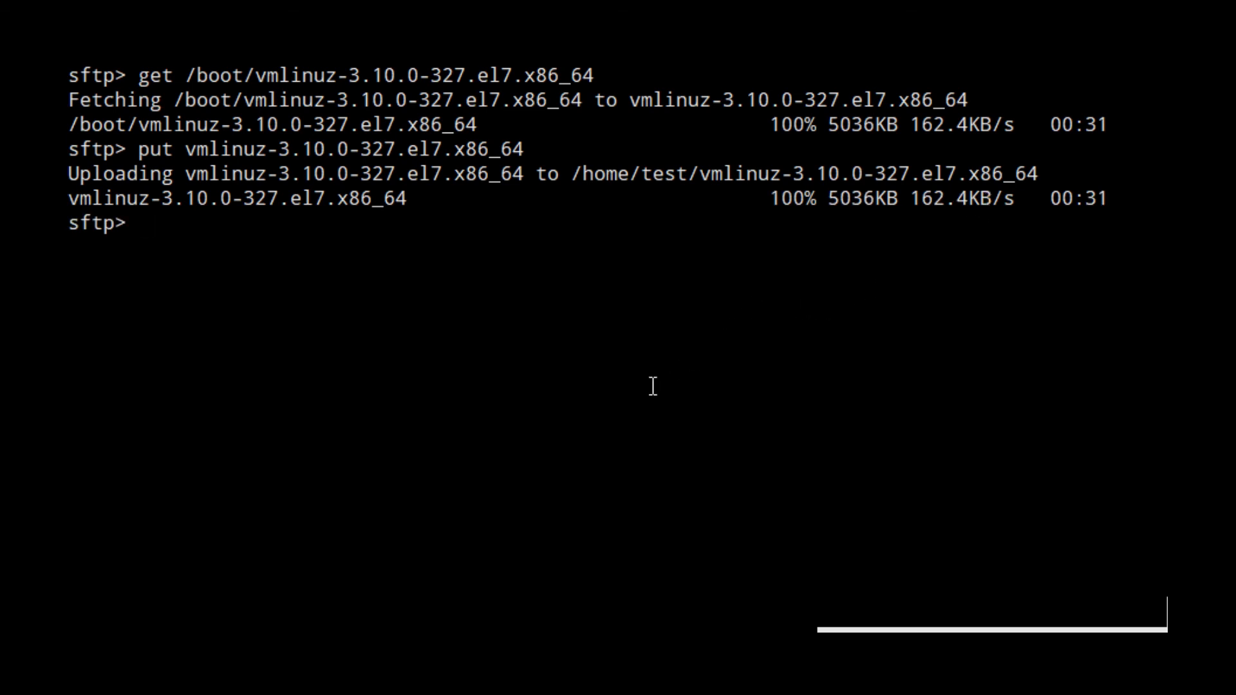